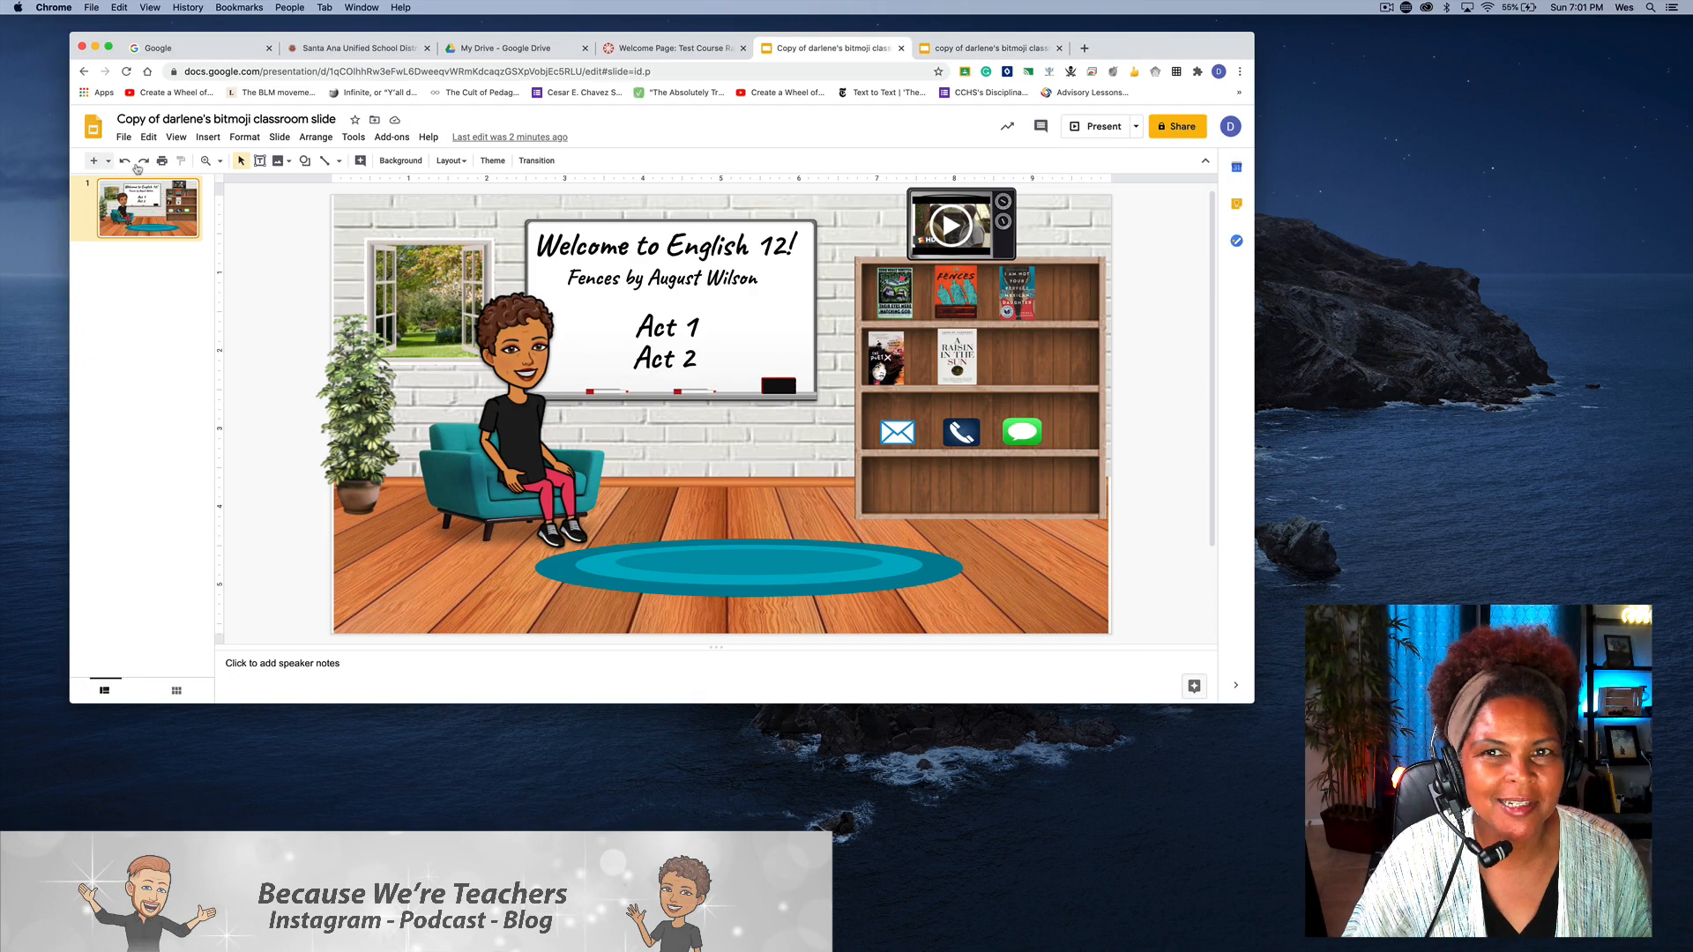
- Return to the Canvas Welcome Page editor and place the cursor in the empty body
{"action": "left_click", "coordinate": [674, 48]}
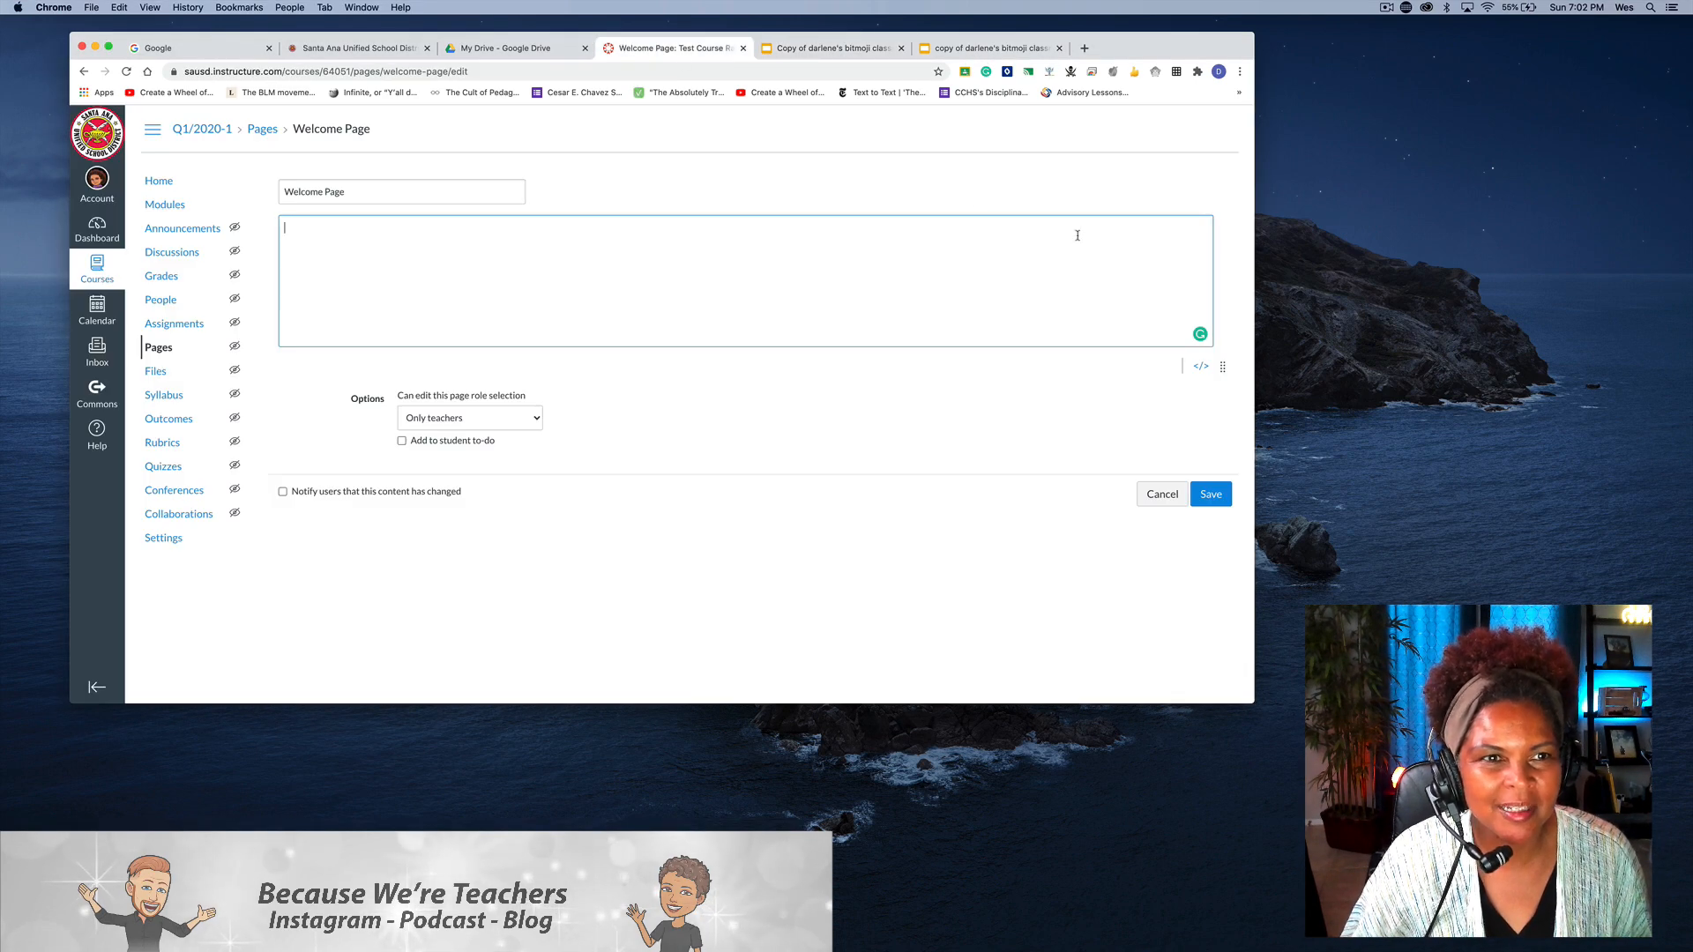
{"action": "left_click", "coordinate": [1208, 493]}
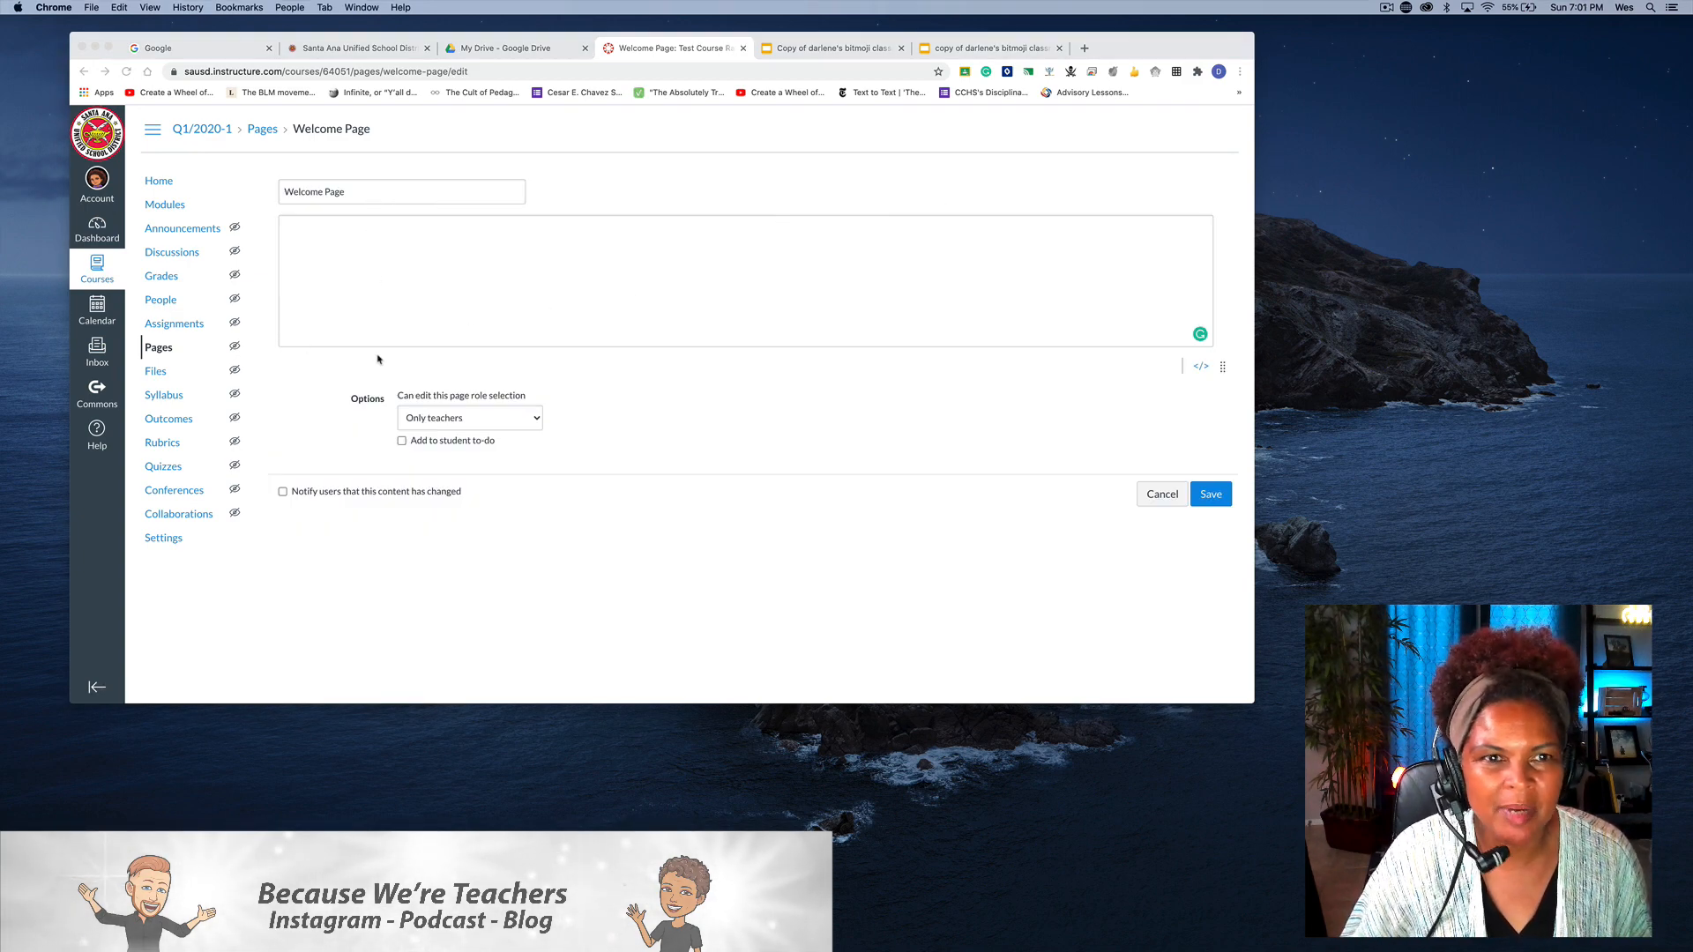
{"action": "mouse_move", "coordinate": [610, 282]}
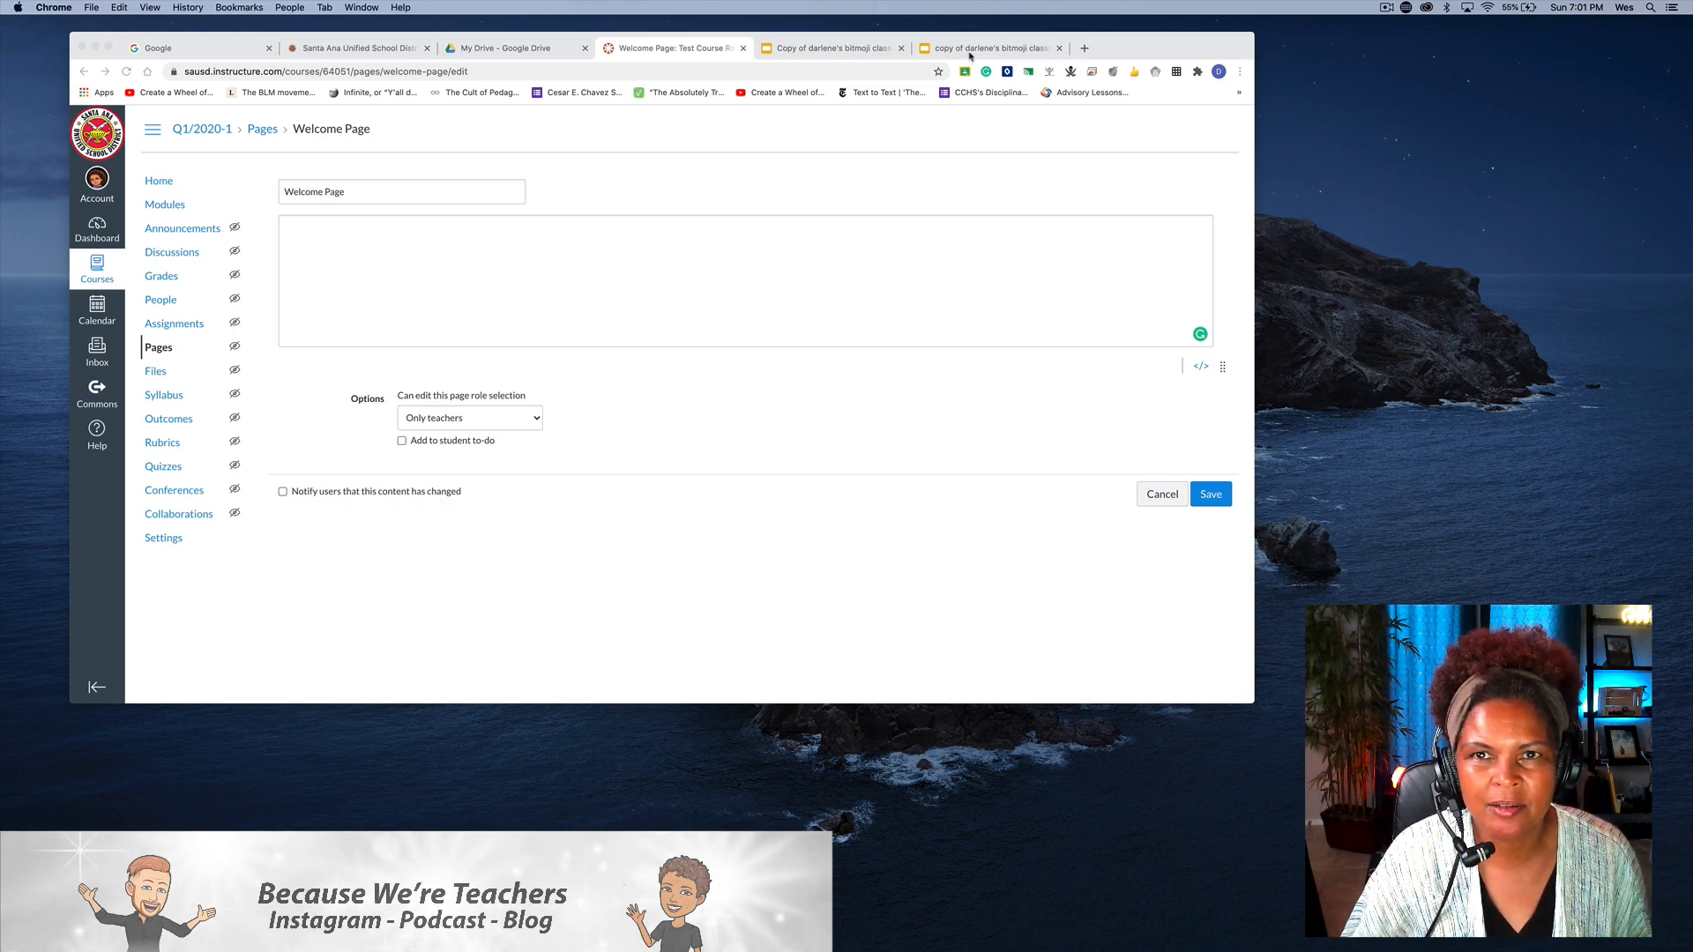
- Publish the bitmoji classroom Slides deck to the web to get its iframe embed code
{"action": "left_click", "coordinate": [985, 48]}
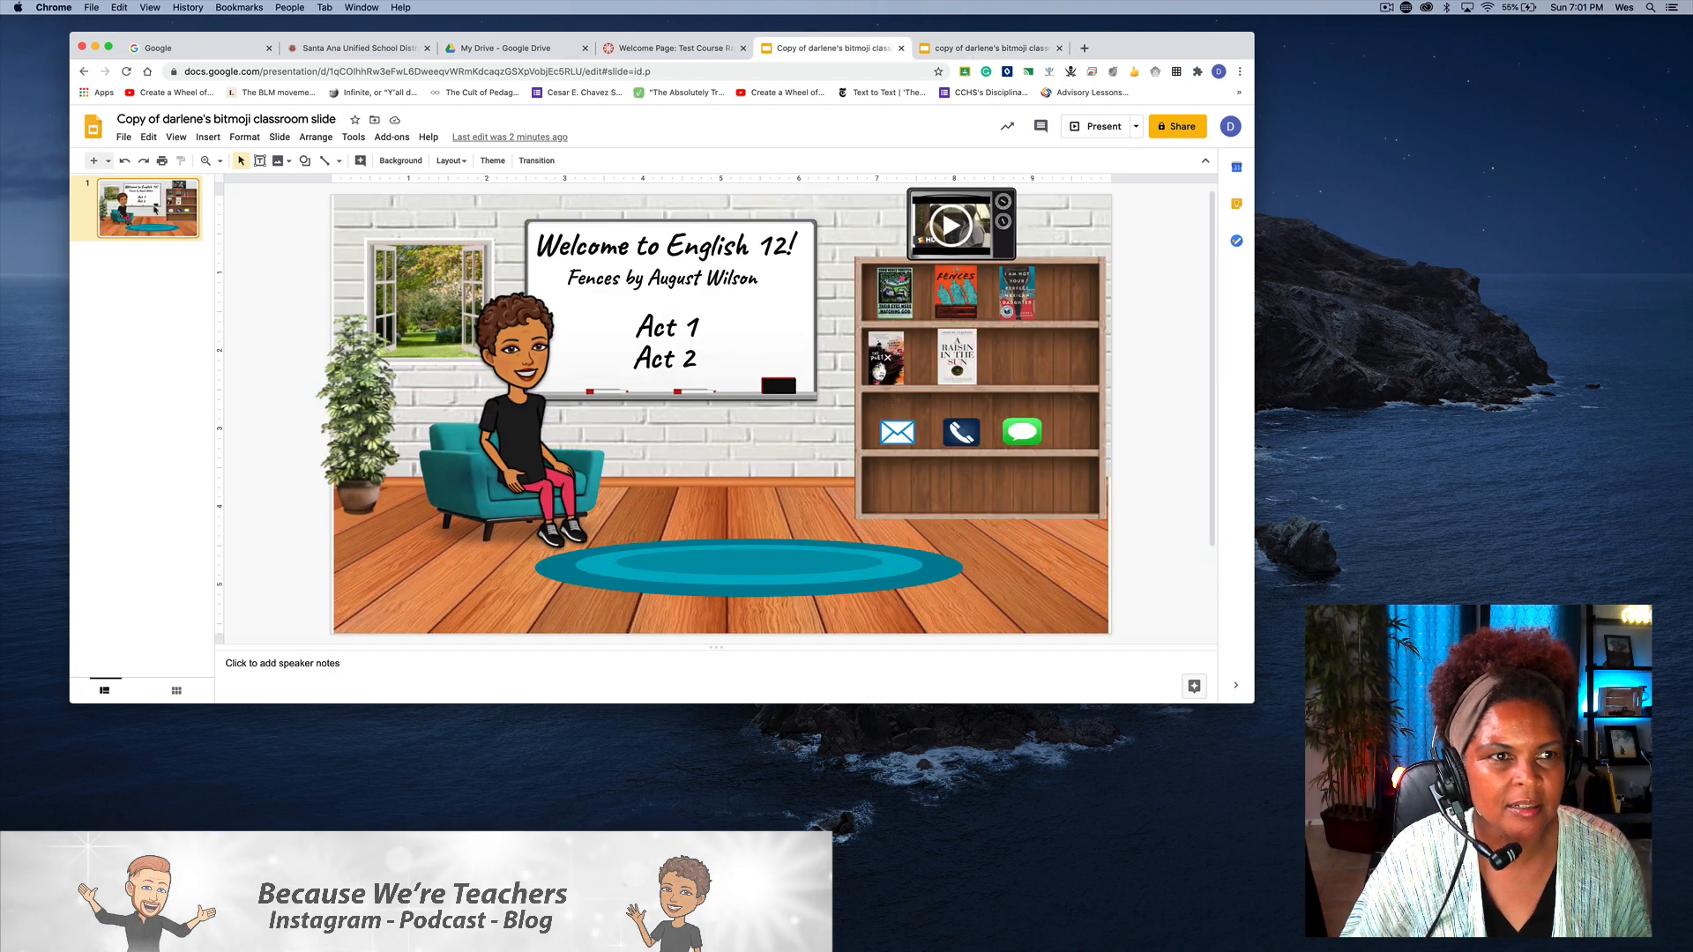
{"action": "left_click", "coordinate": [123, 138]}
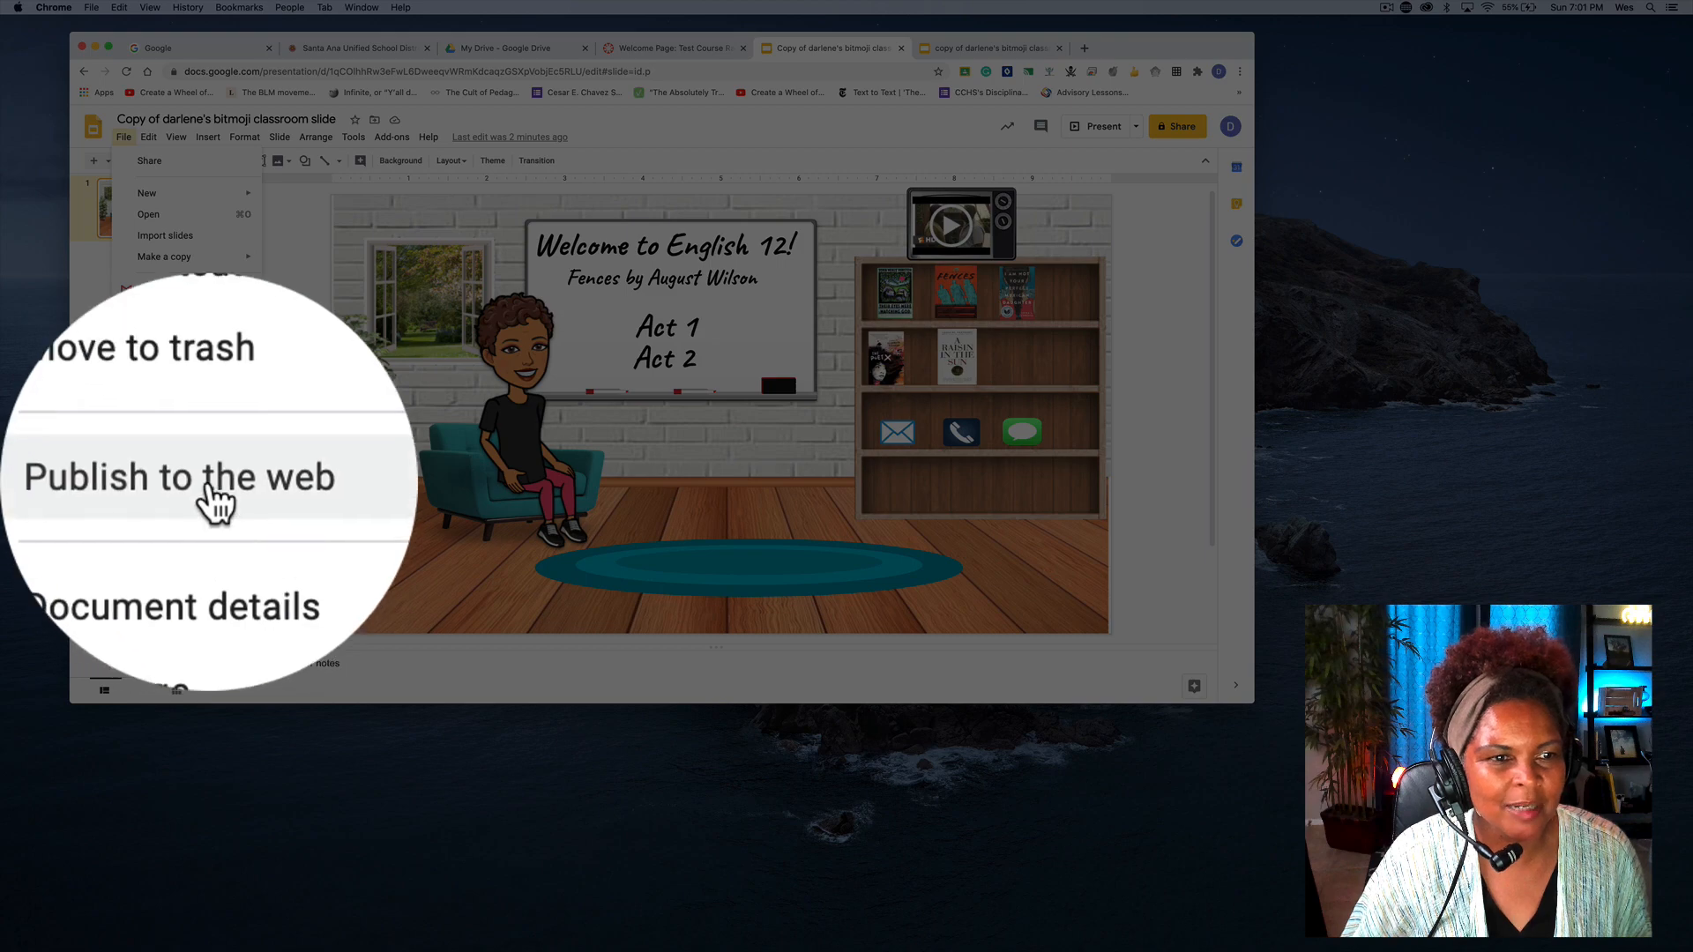
{"action": "left_click", "coordinate": [179, 476]}
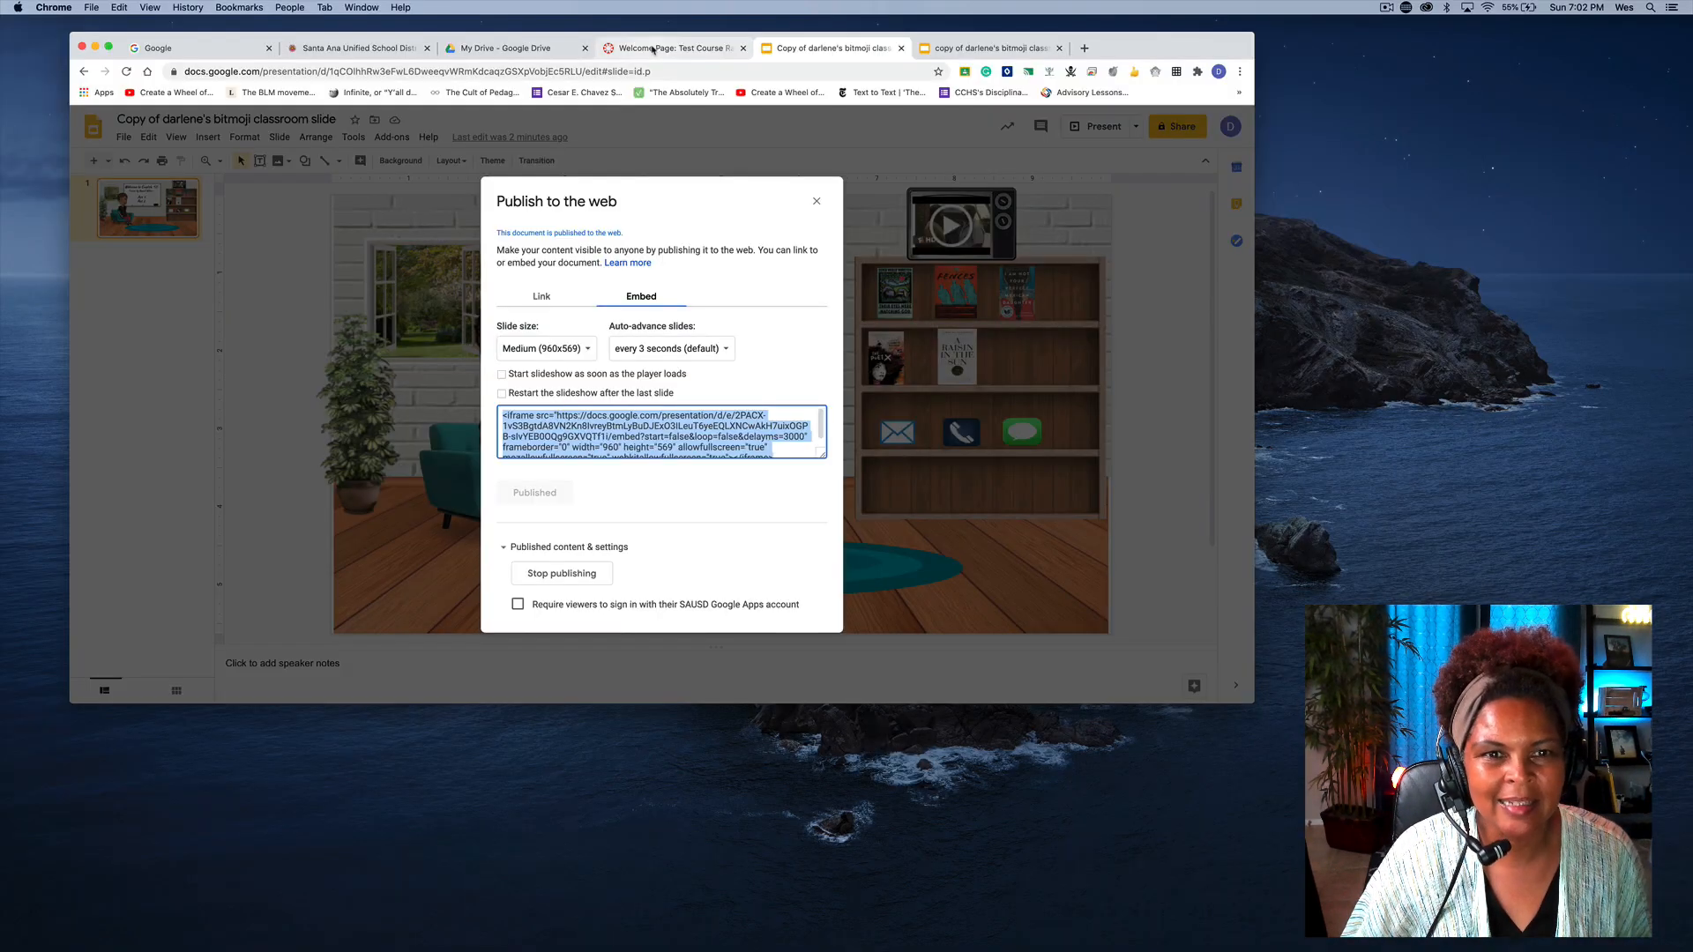
- Return to the Canvas Welcome Page editor with its body still empty
{"action": "left_click", "coordinate": [669, 47]}
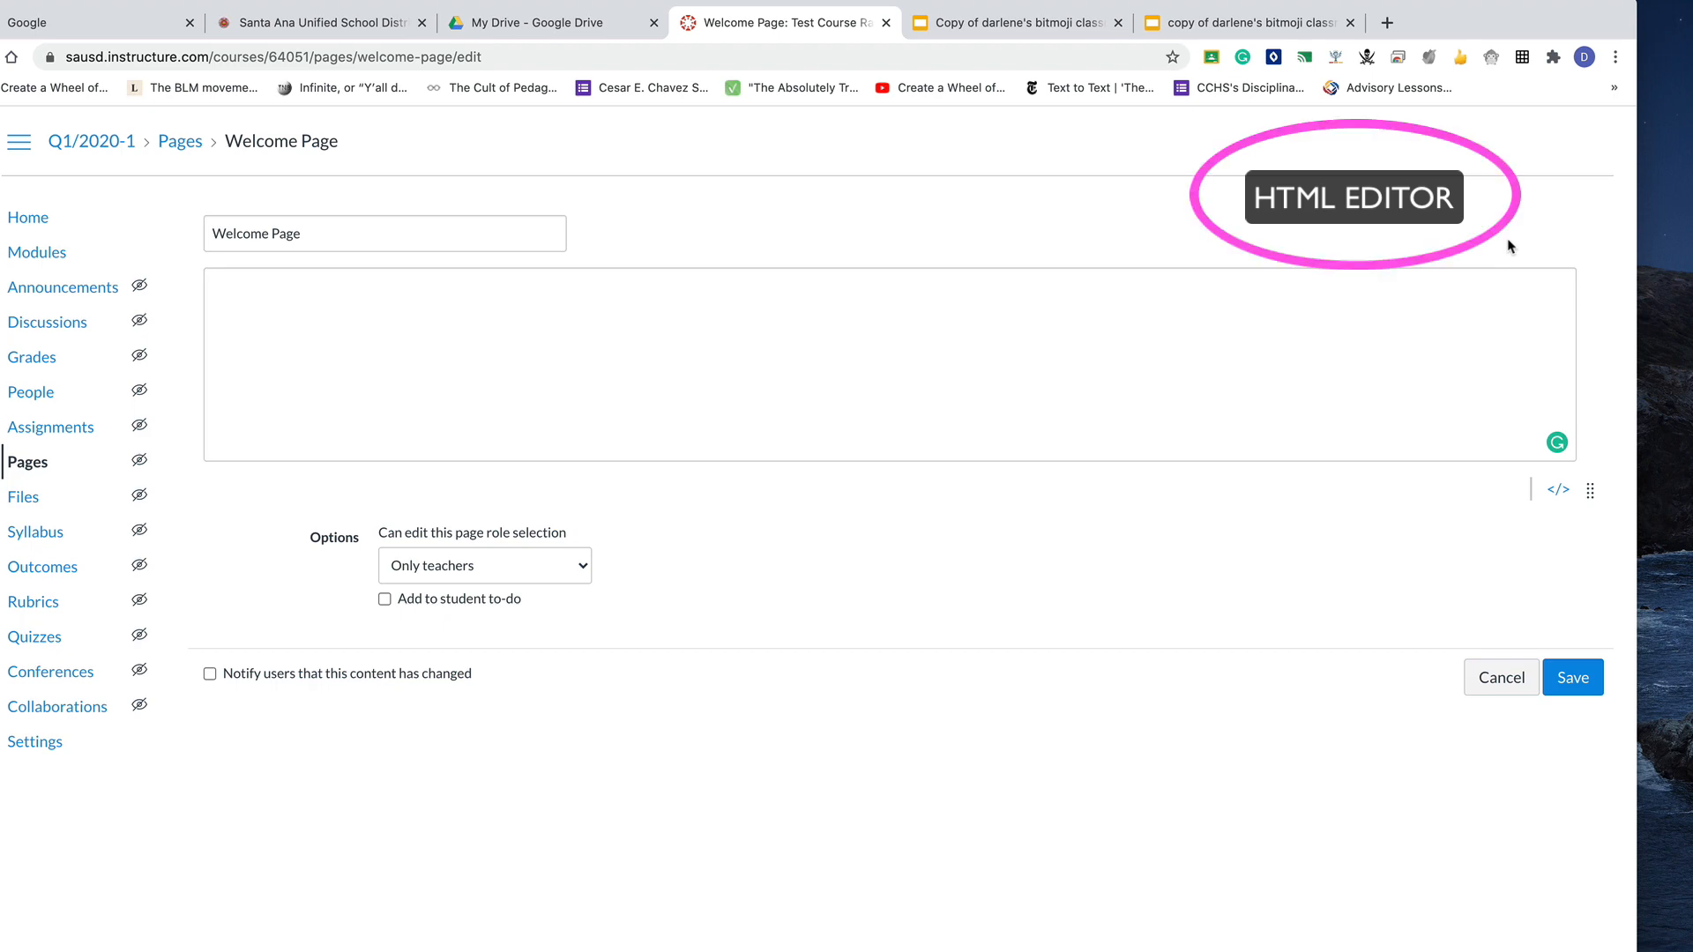
{"action": "mouse_move", "coordinate": [1558, 490]}
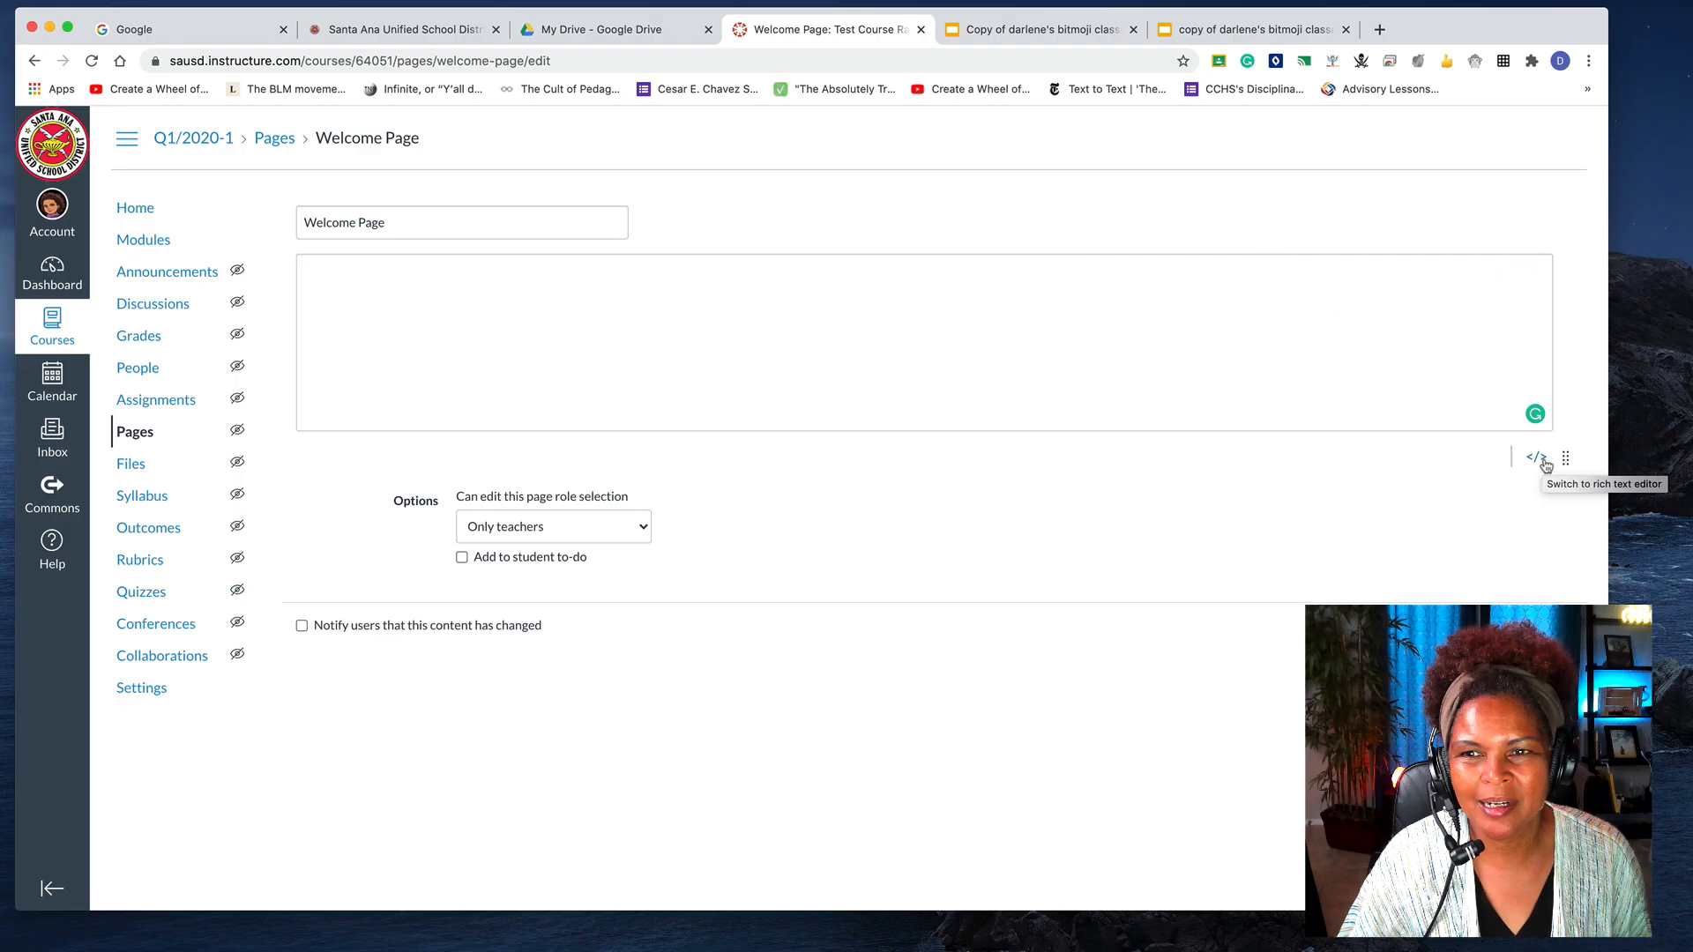
- Add the Google Slides iframe embed code in HTML mode and save the Welcome Page
{"action": "left_click", "coordinate": [1536, 458]}
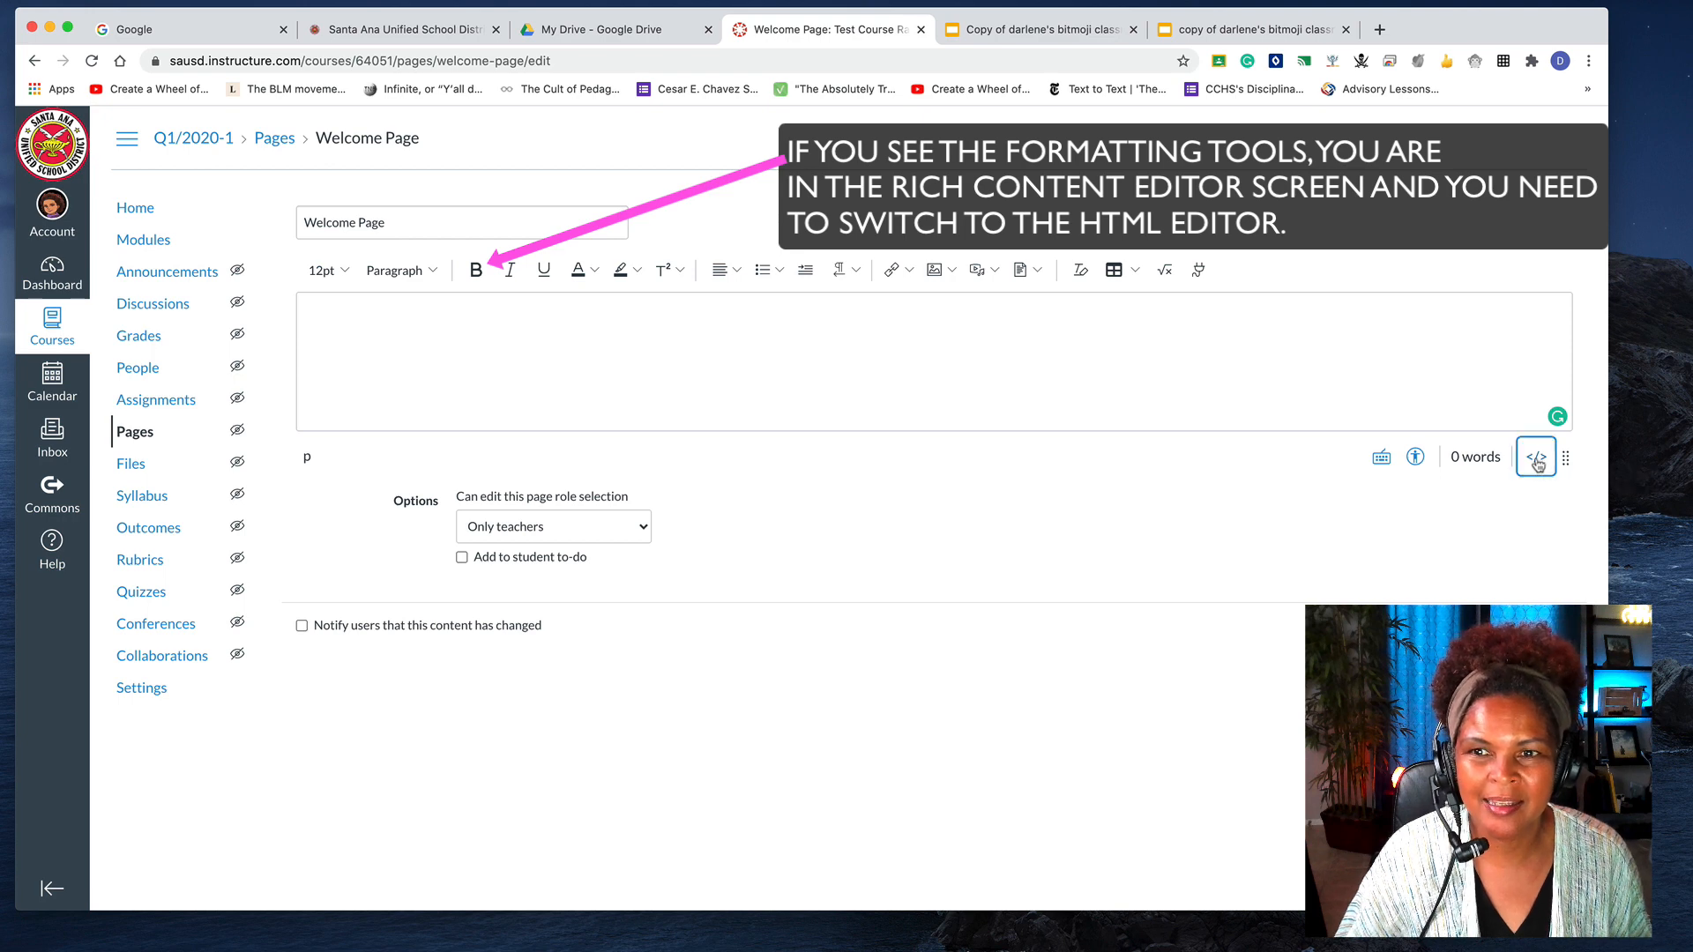
{"action": "left_click", "coordinate": [1534, 456]}
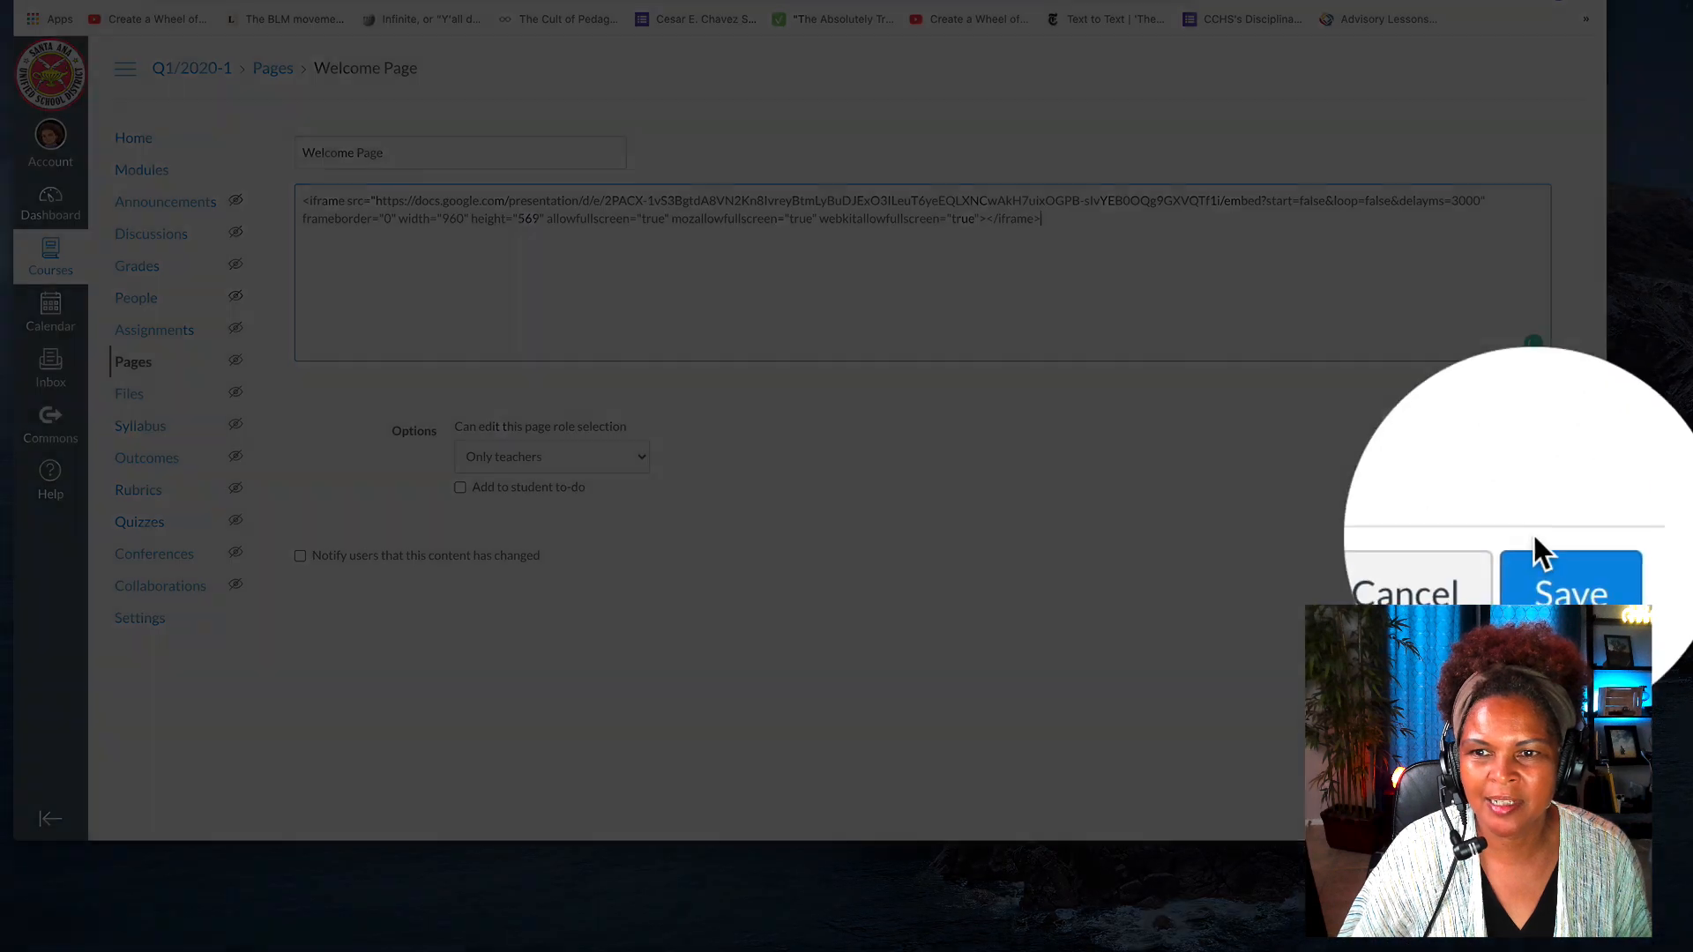
{"action": "left_click", "coordinate": [1568, 577]}
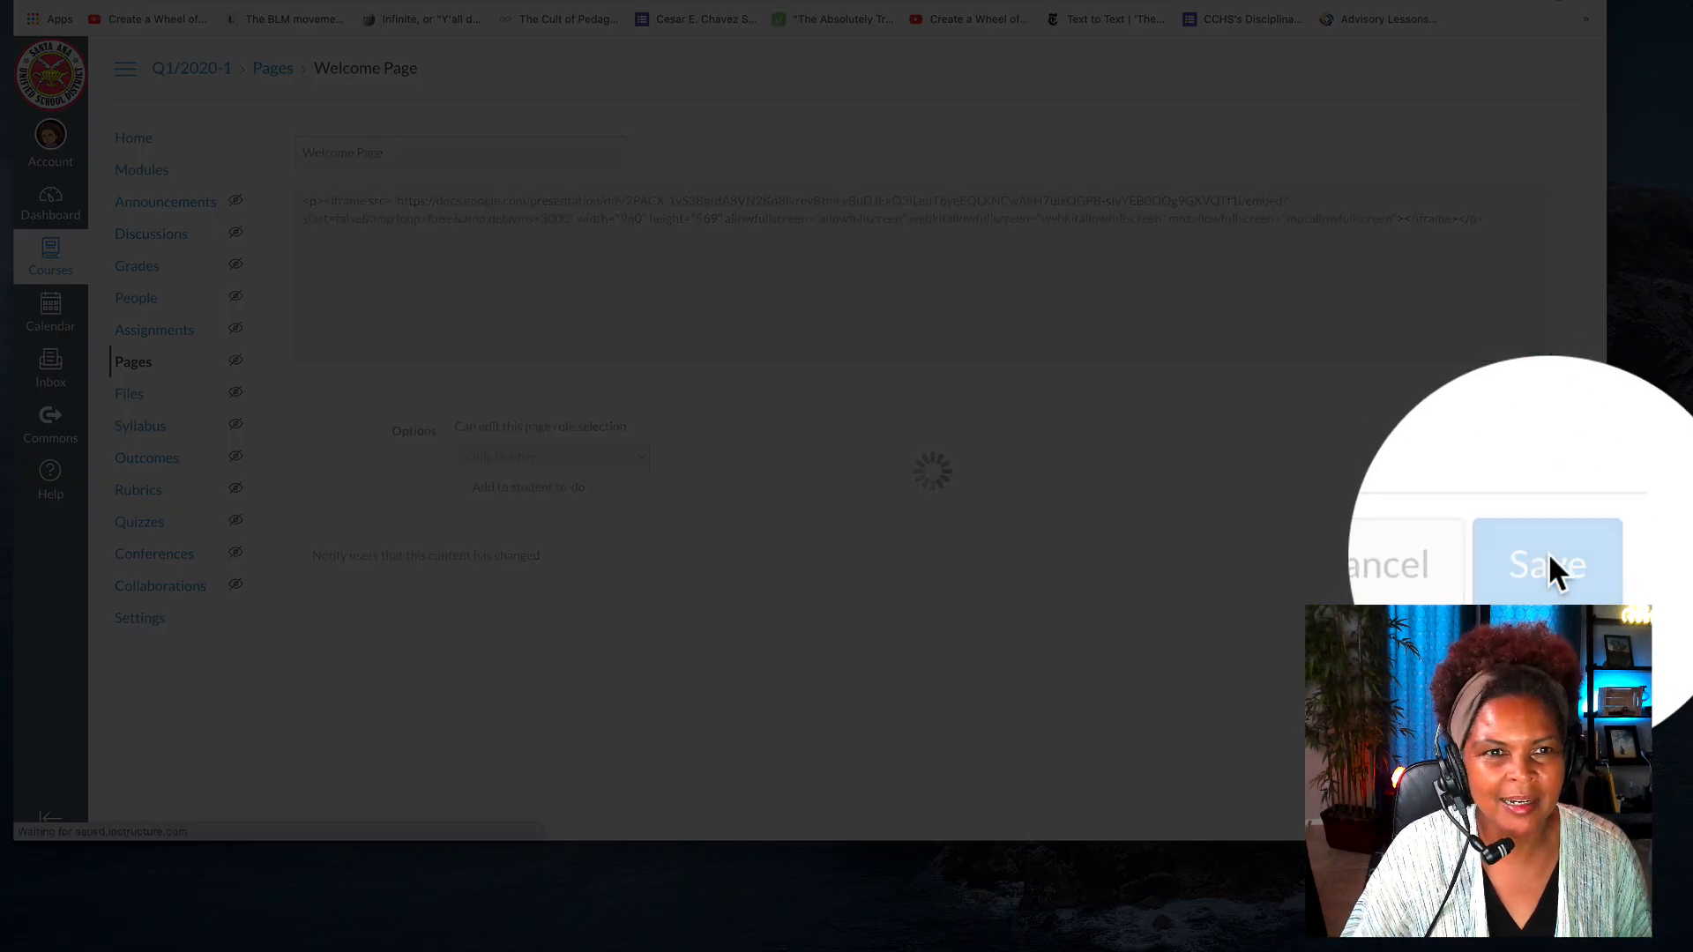
{"action": "left_click", "coordinate": [1546, 563]}
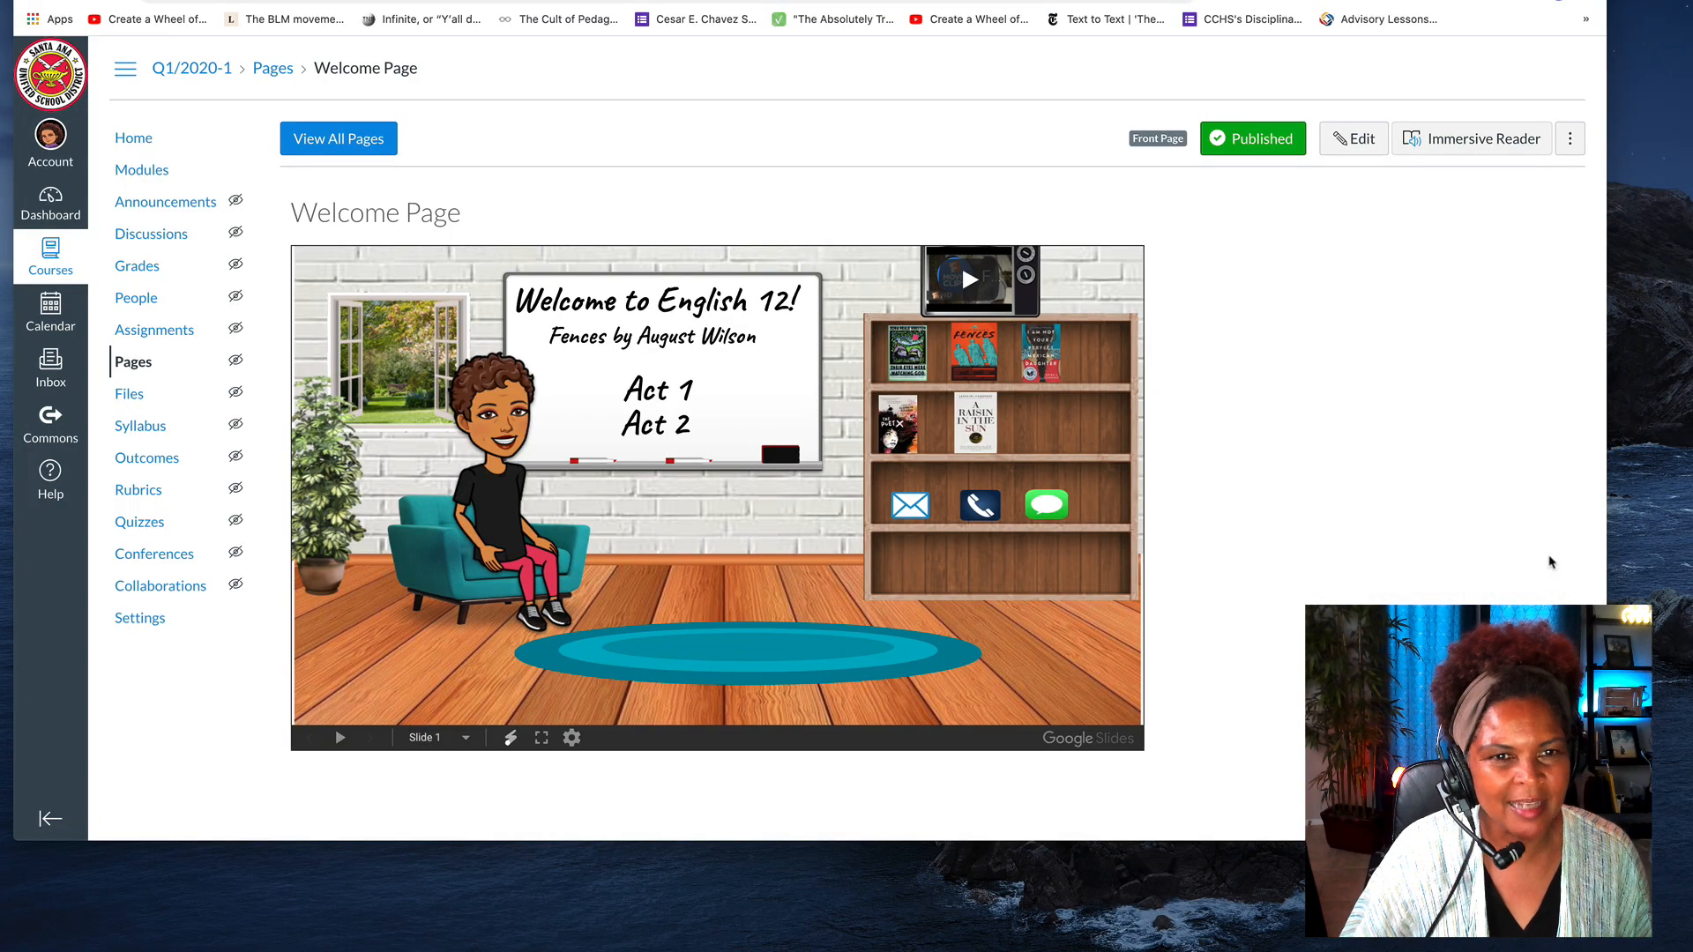